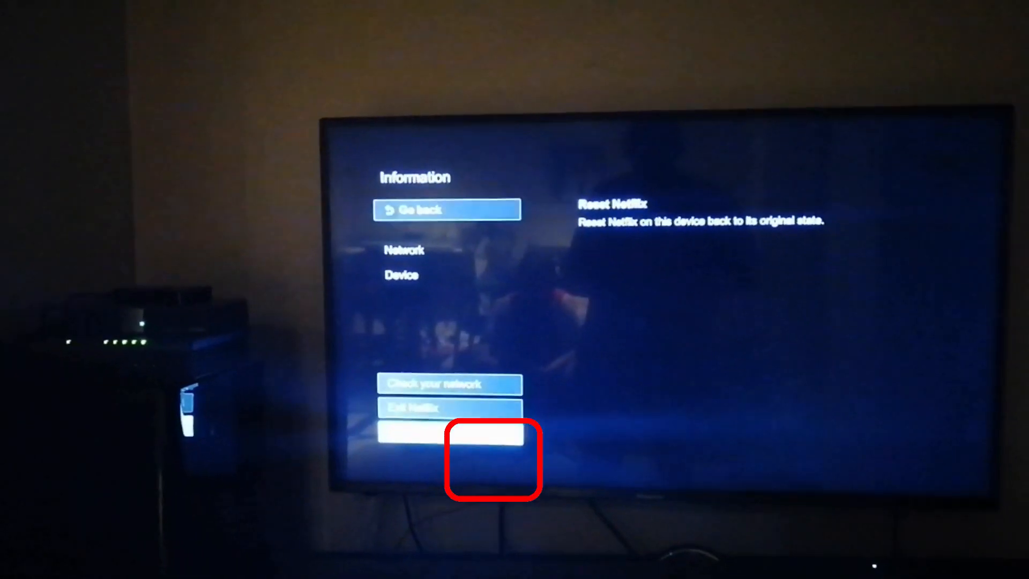
Step: Confirm the reset with Yes, reopen the first profile and start Money Heist playing
left_click(450, 427)
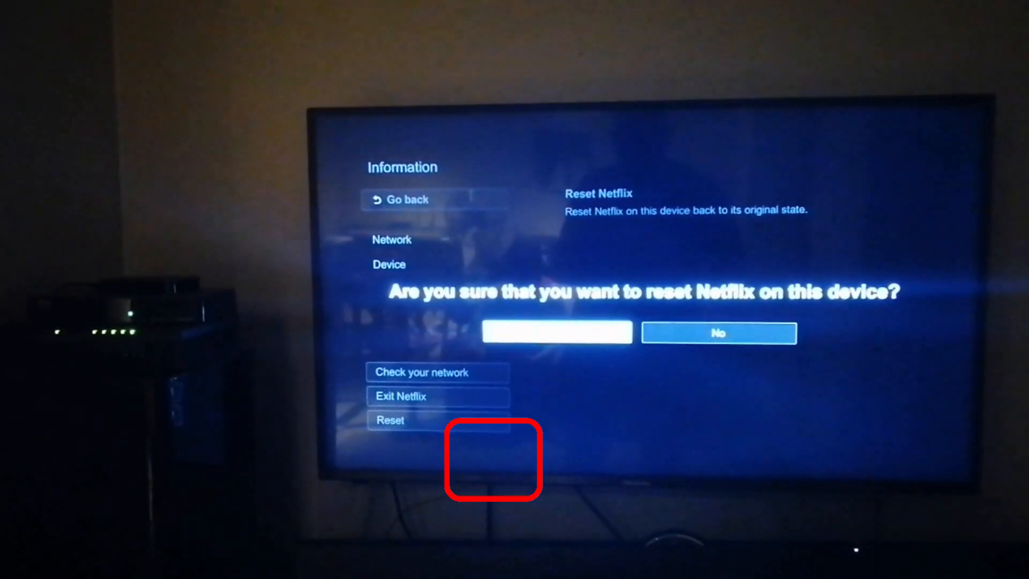
left_click(556, 333)
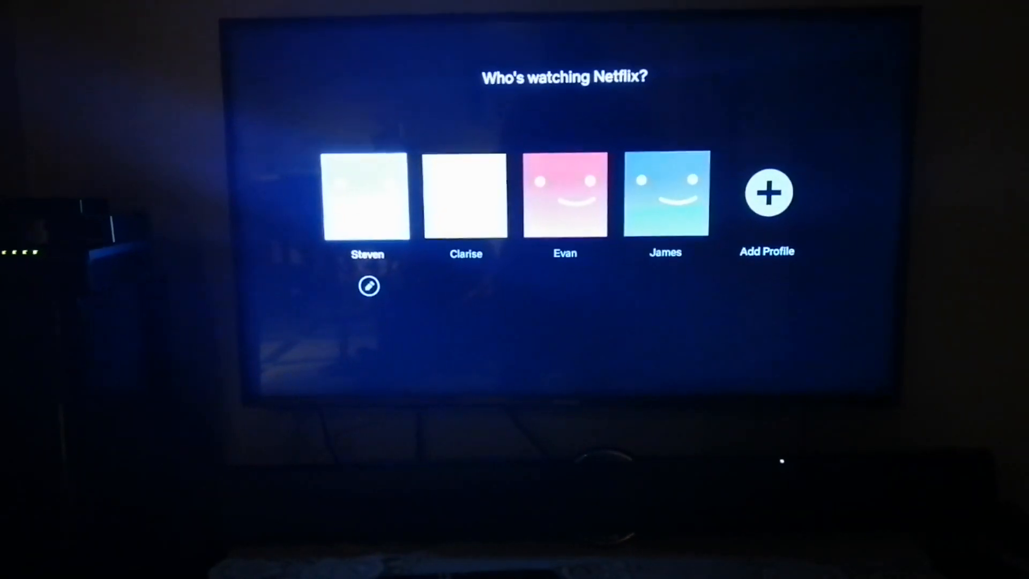
left_click(367, 194)
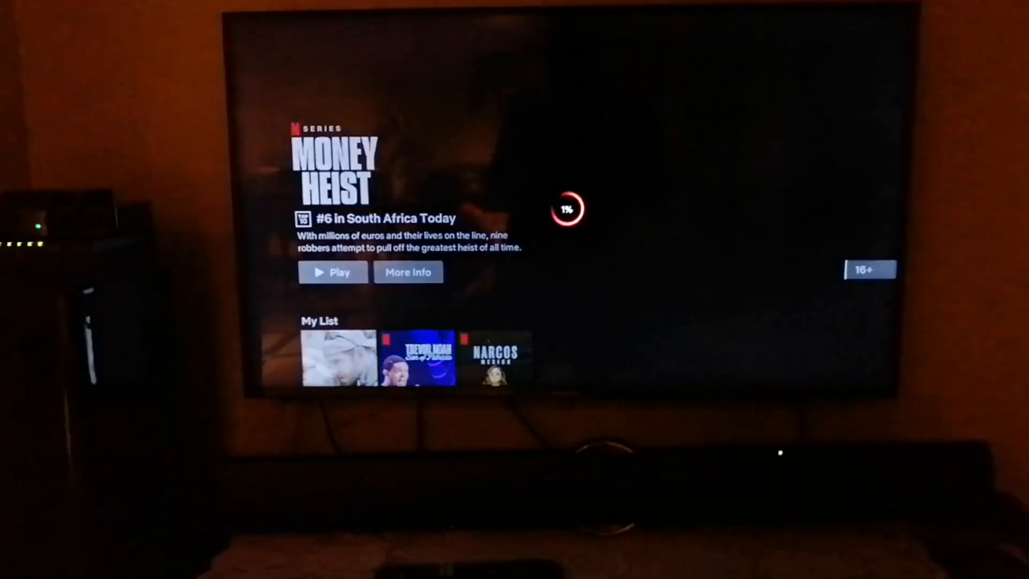
left_click(332, 271)
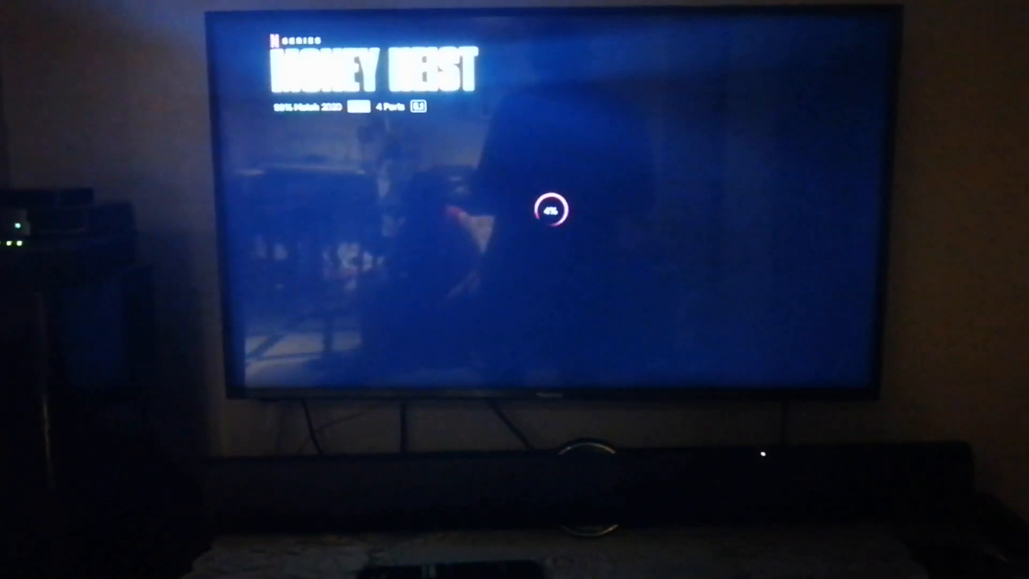